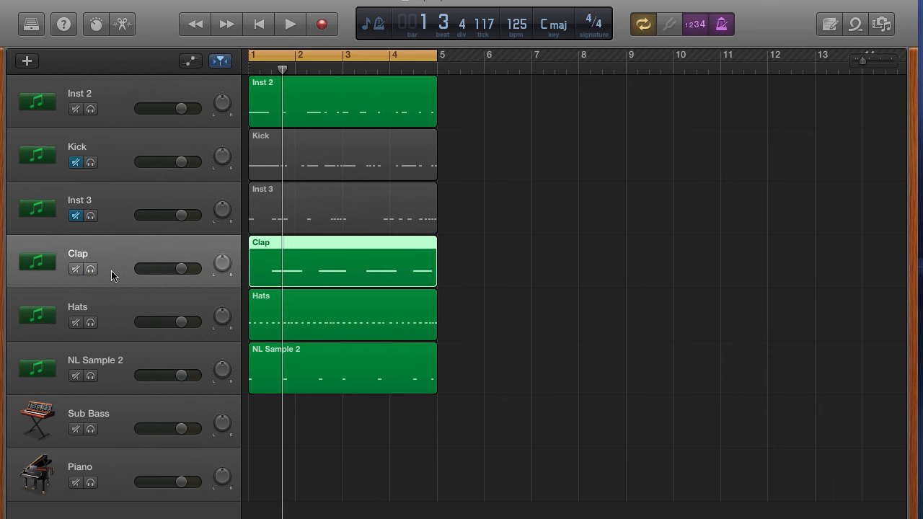
- Select the Clap region and copy it onto a new software instrument track, Inst 5
left_click(288, 23)
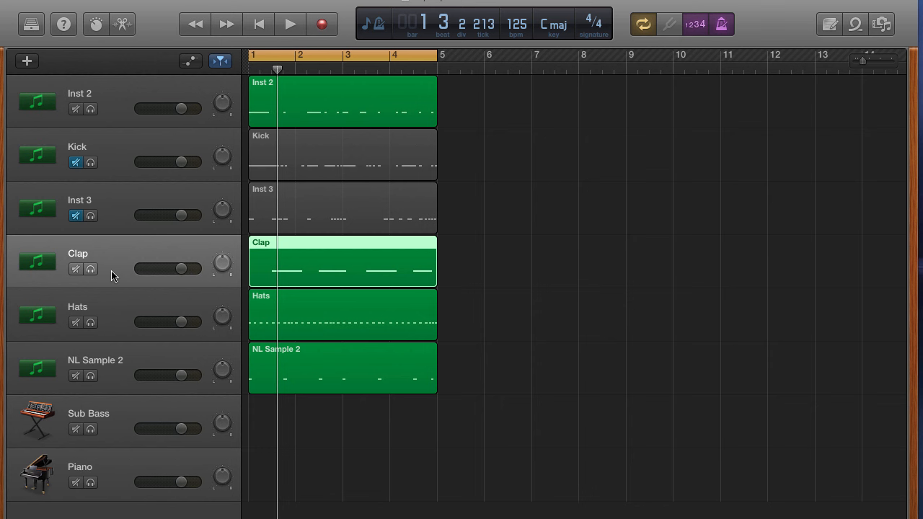
left_click(503, 262)
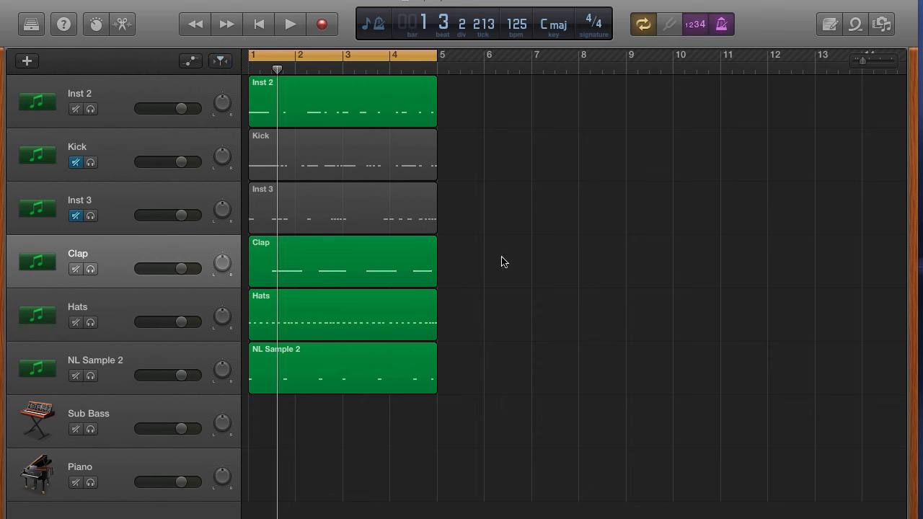
left_click(342, 261)
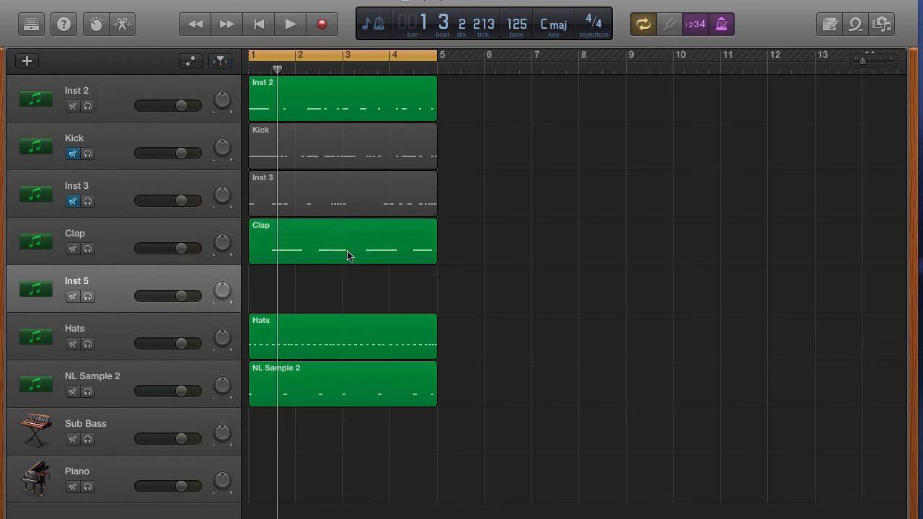
left_click(347, 242)
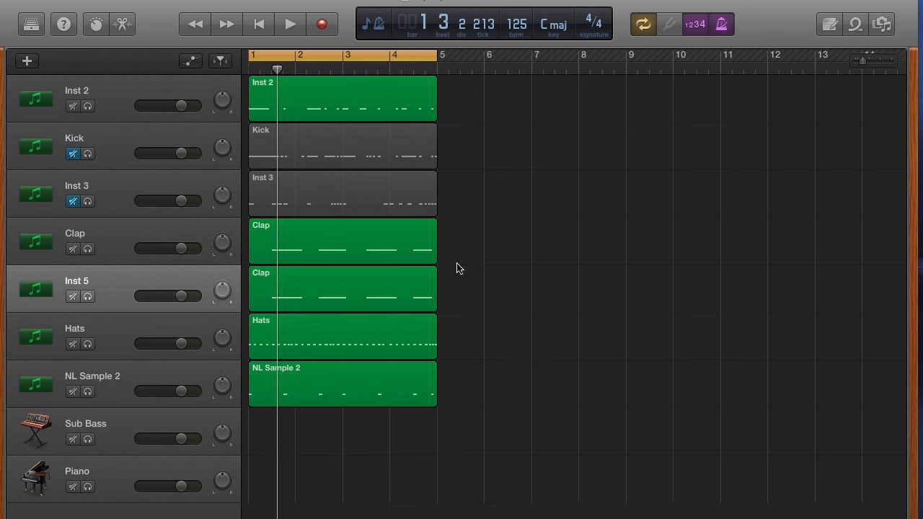
mouse_move(144, 297)
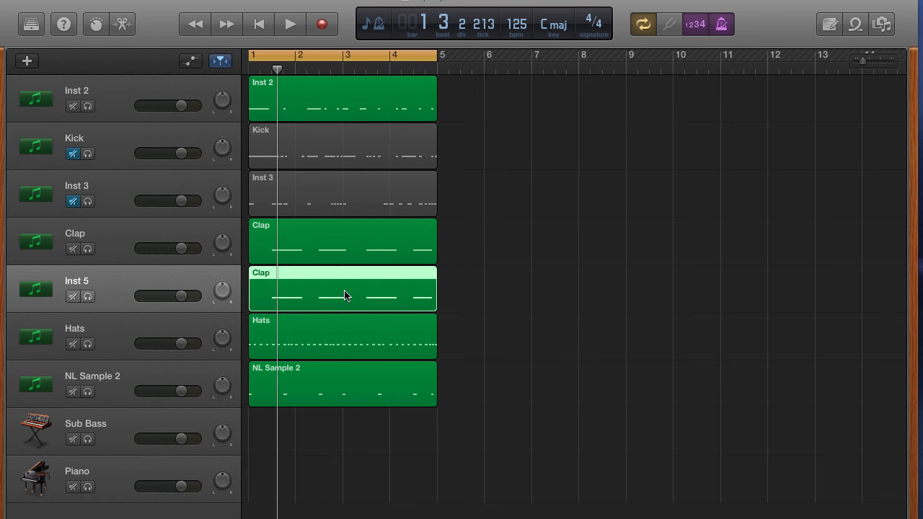
- Lower all four notes of the Inst 5 Clap copy several semitones in the Piano Roll
double_click(343, 289)
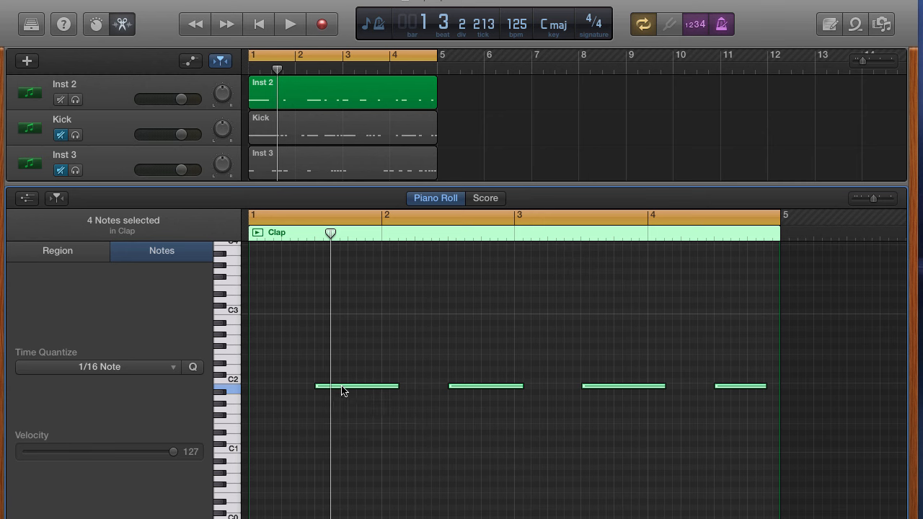
left_click_drag(357, 387, 357, 392)
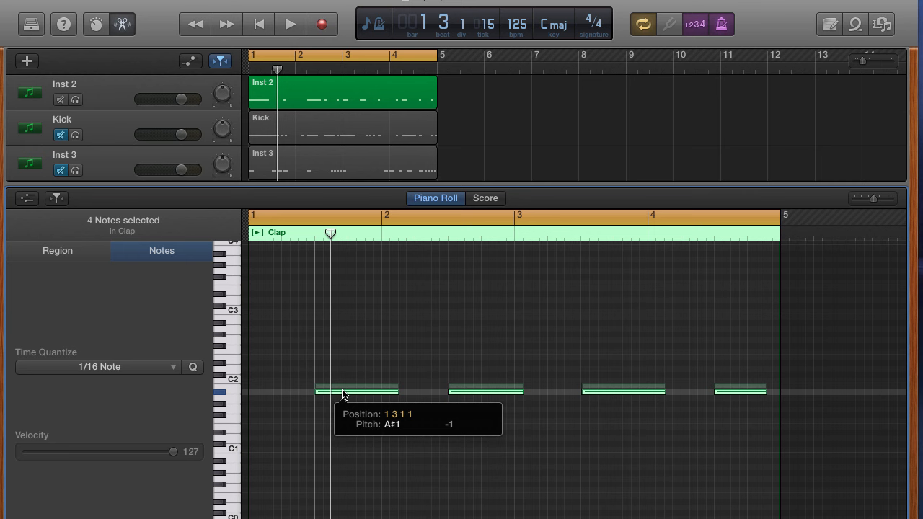
left_click_drag(344, 391, 343, 415)
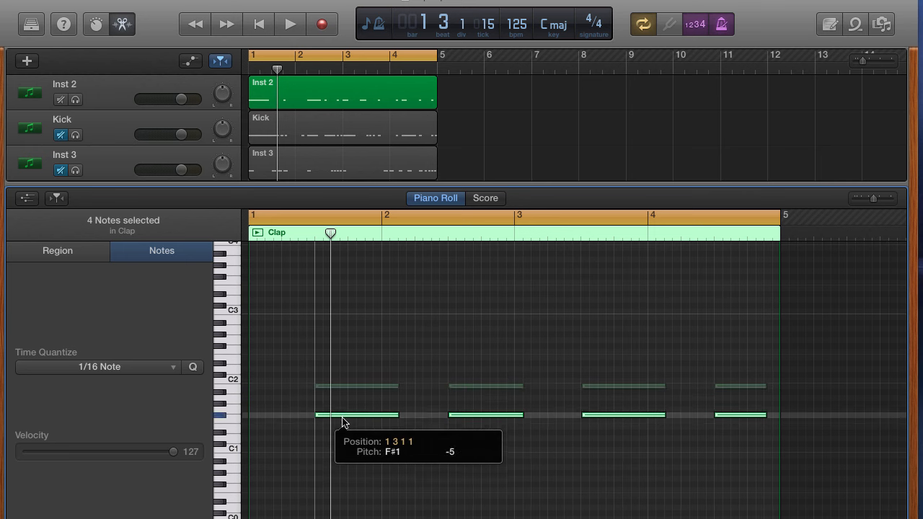
left_click_drag(355, 416, 354, 445)
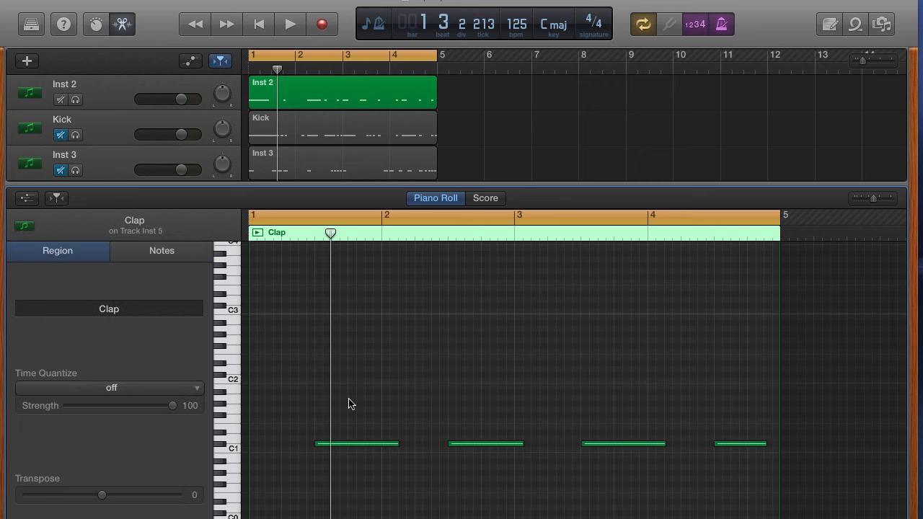
left_click(289, 23)
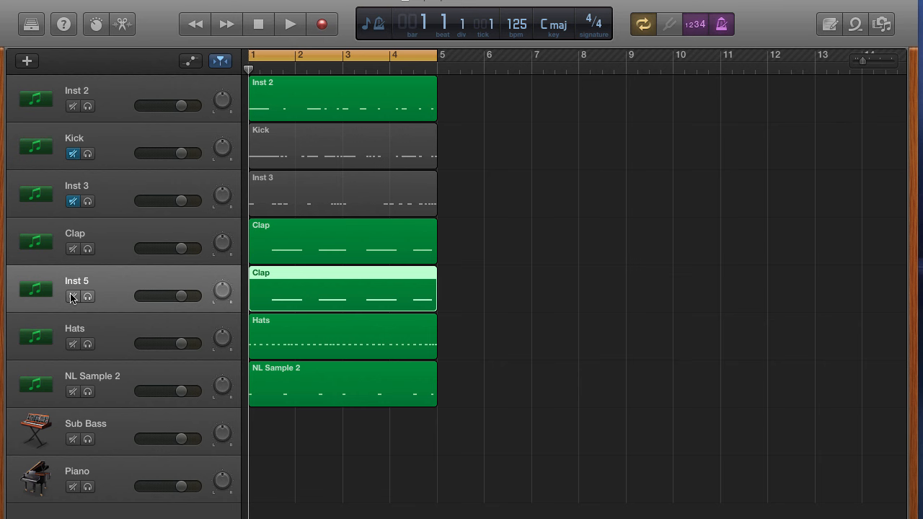
mouse_move(130, 297)
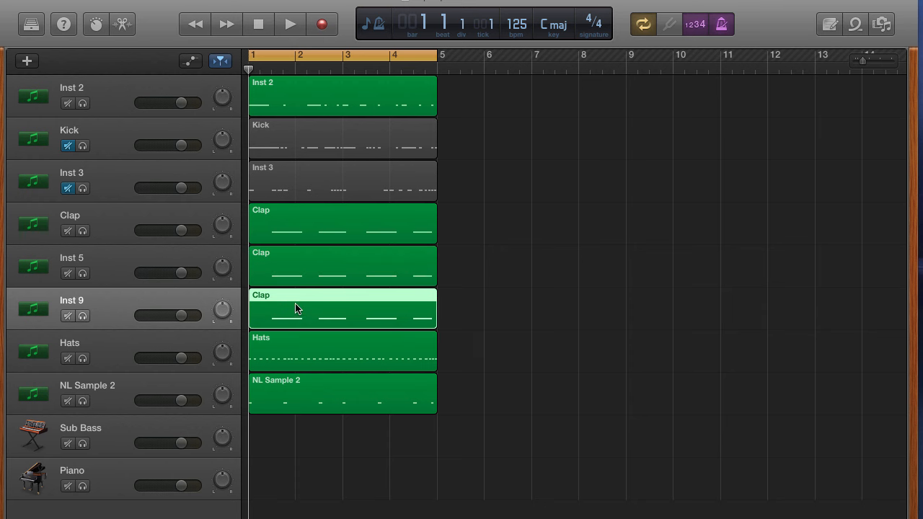
- Raise the notes of the Inst 9 Clap copy well above the original pitch in the Piano Roll
double_click(342, 308)
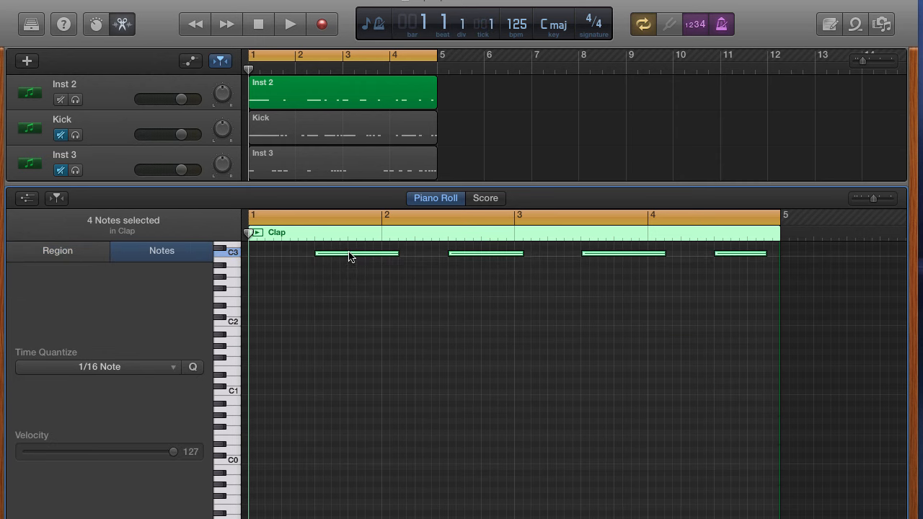
mouse_move(396, 287)
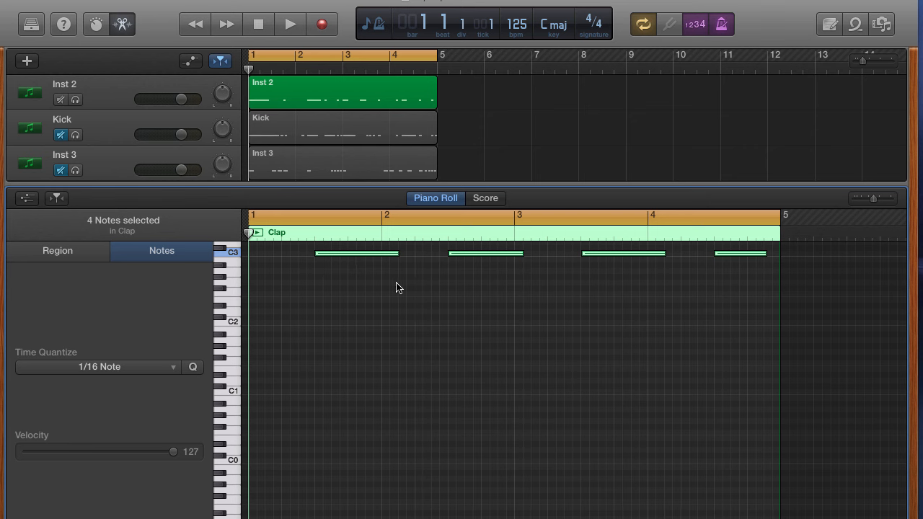
left_click(288, 23)
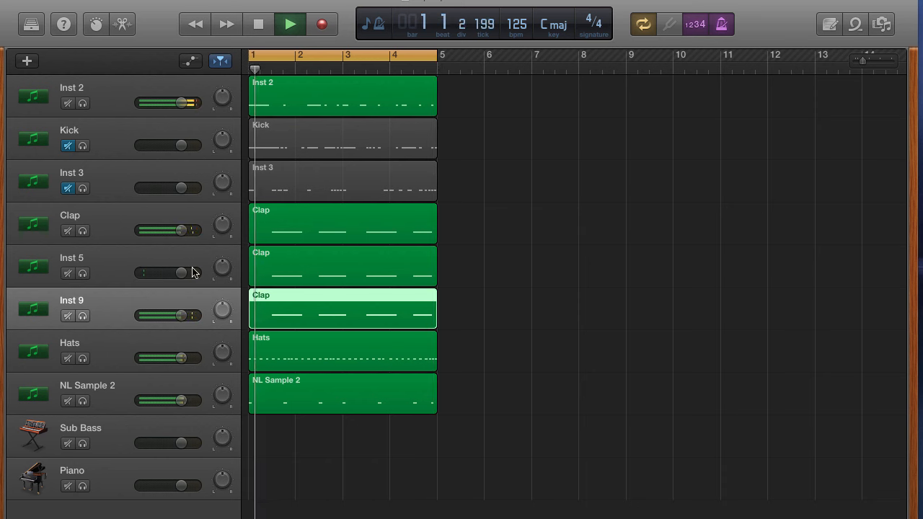
- Stop playback of the beat before adding the new track below Hats
left_click(288, 23)
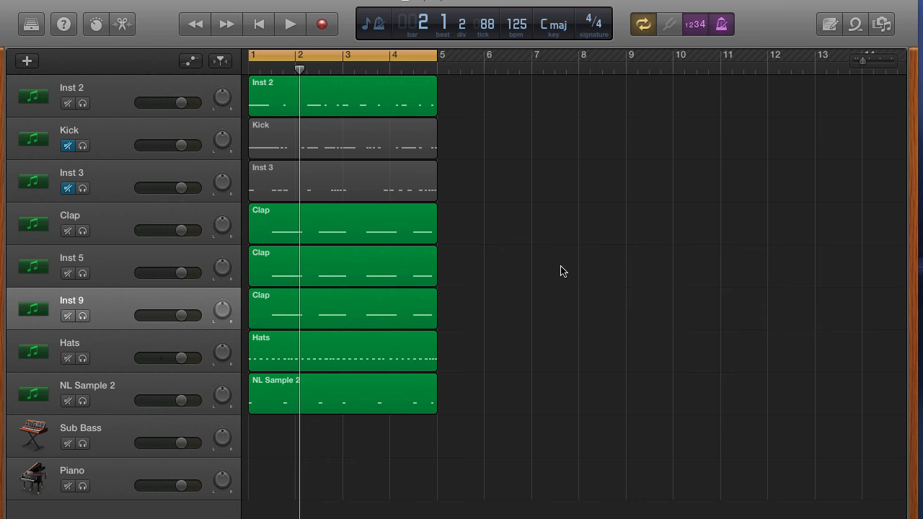
mouse_move(406, 275)
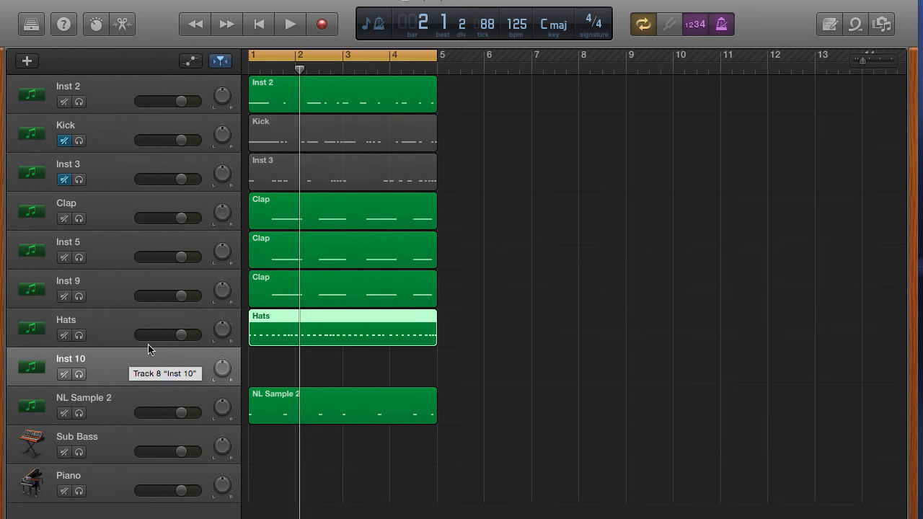
- Copy the Hats region onto Inst 10, lower its notes three semitones, then stop playback
left_click_drag(343, 328, 349, 368)
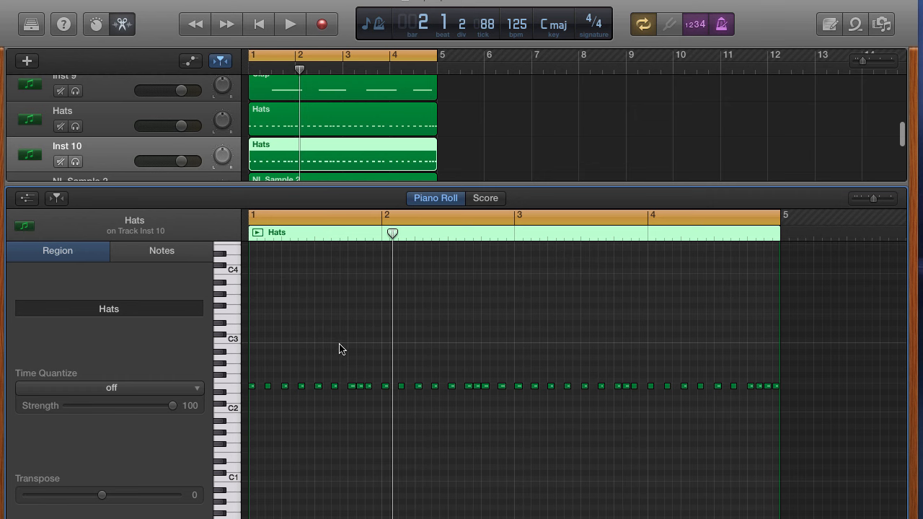
mouse_move(321, 371)
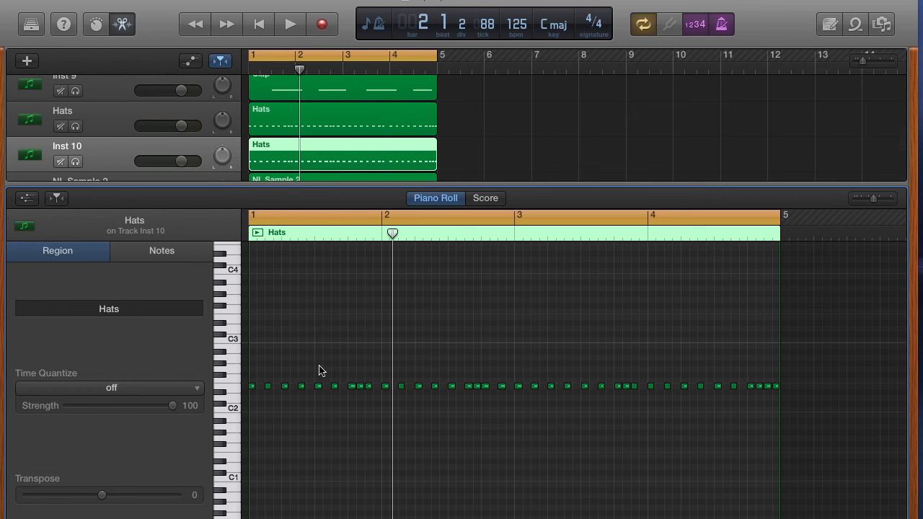
mouse_move(339, 358)
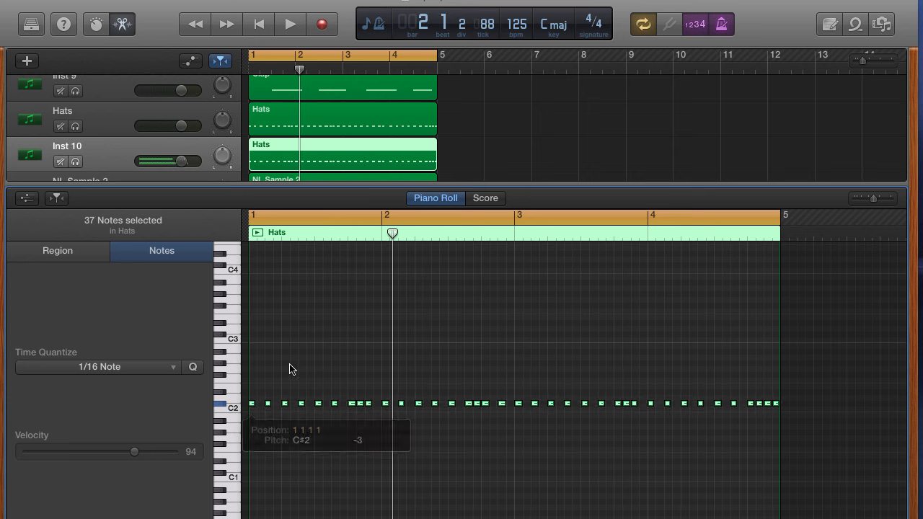
left_click(289, 23)
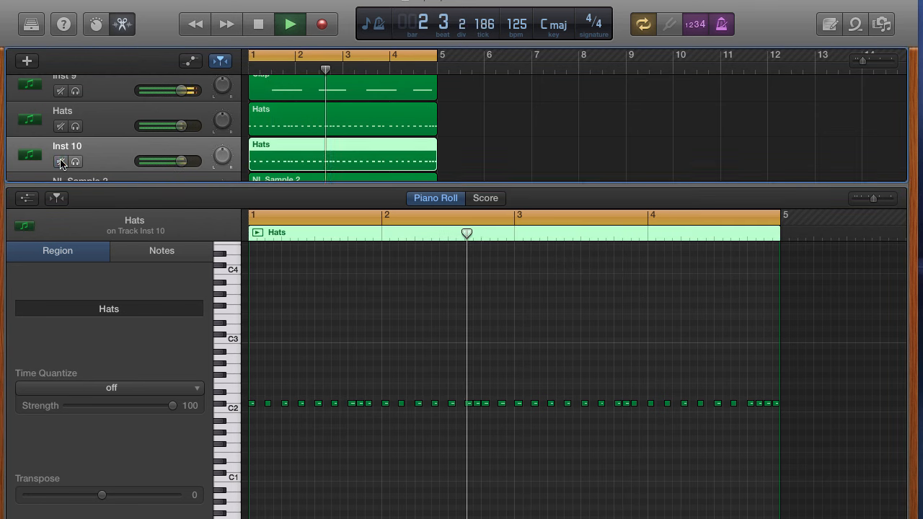
left_click(61, 127)
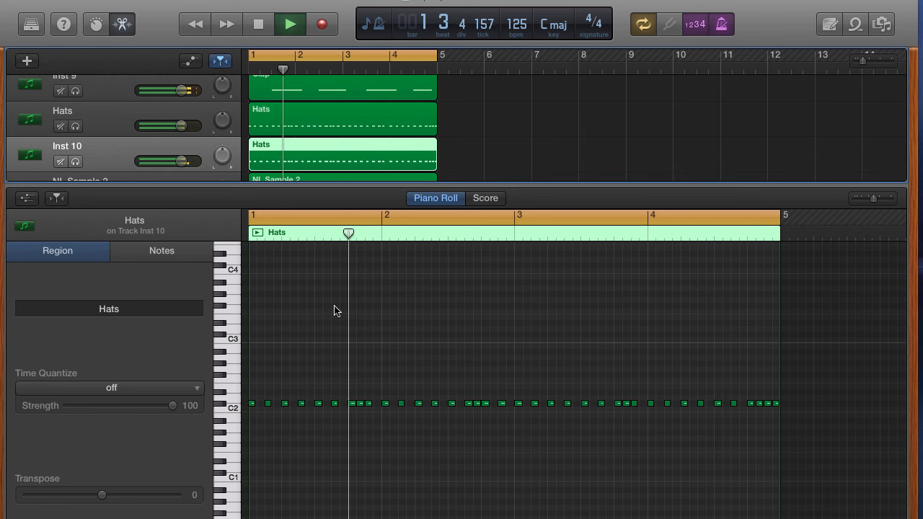
left_click(288, 24)
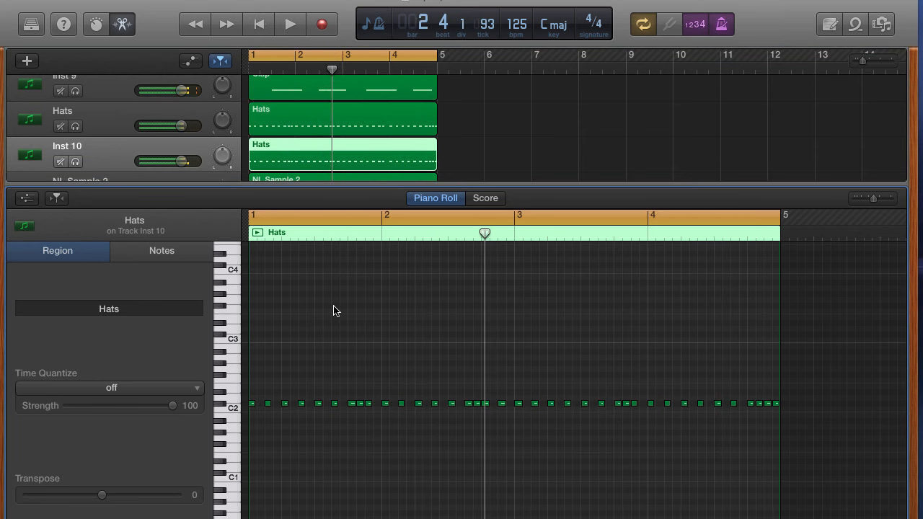